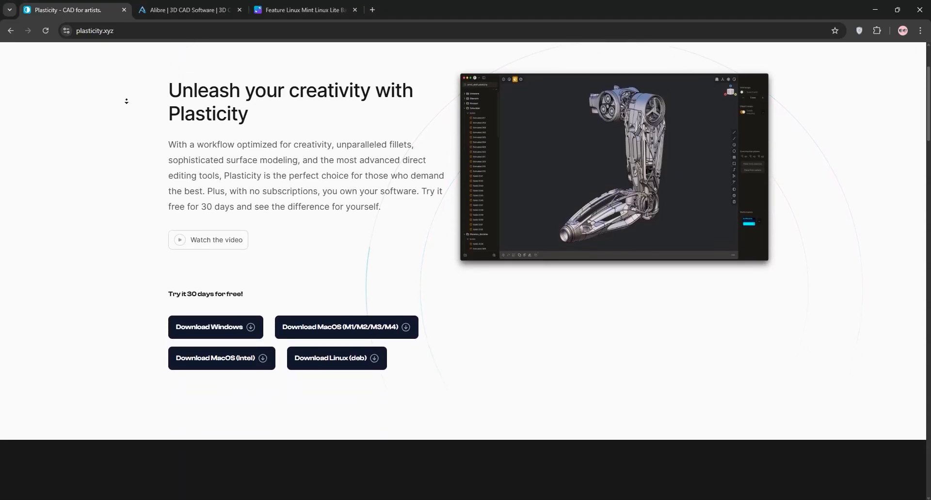
# Scroll down through the currently open webpage.
pyautogui.scroll(-3)
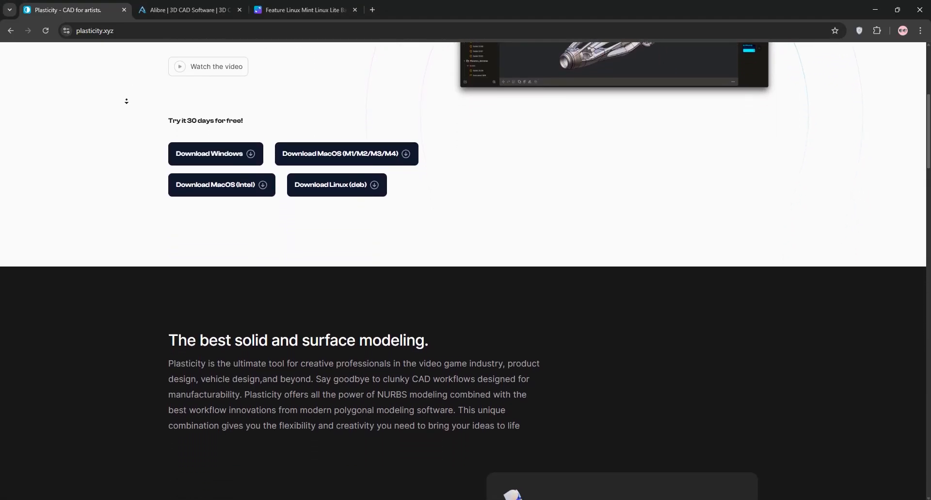
pyautogui.scroll(-3)
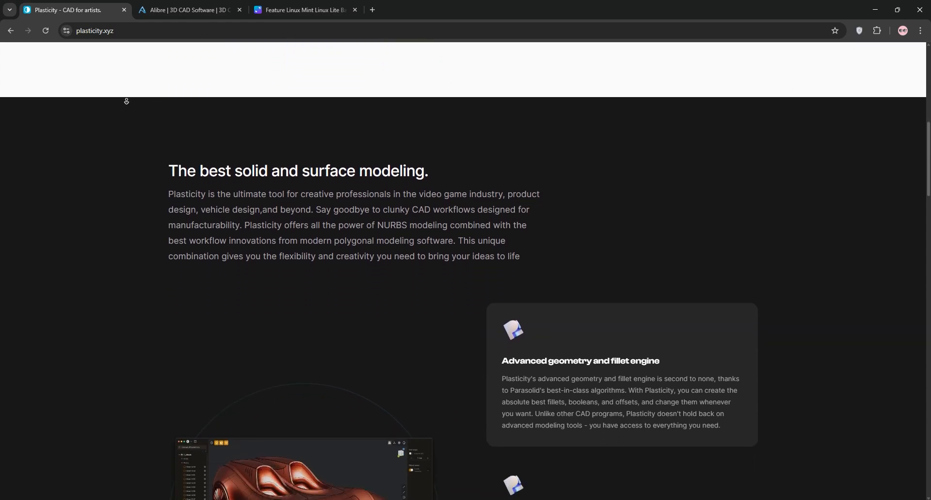
pyautogui.scroll(-3)
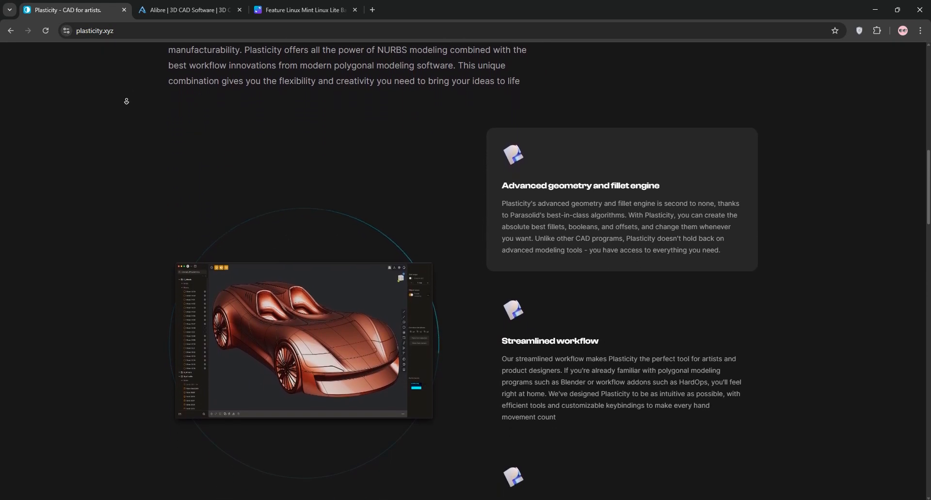
pyautogui.scroll(-3)
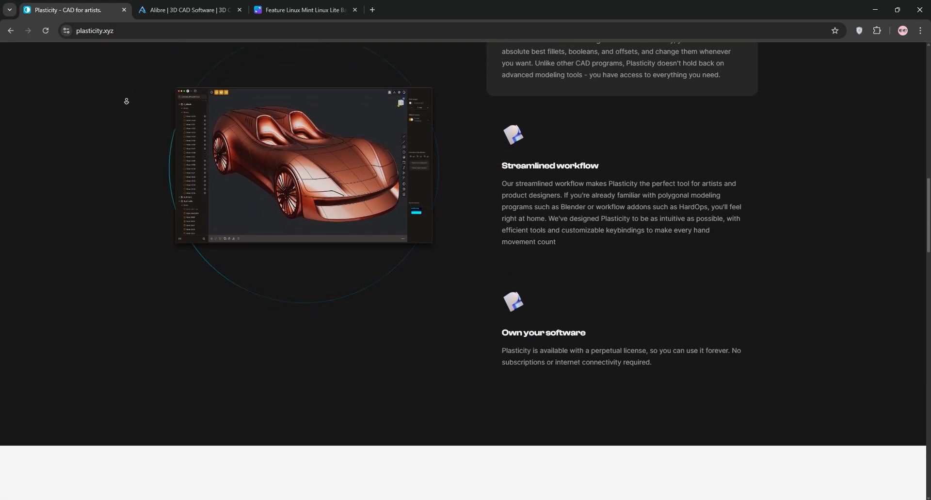
pyautogui.scroll(-3)
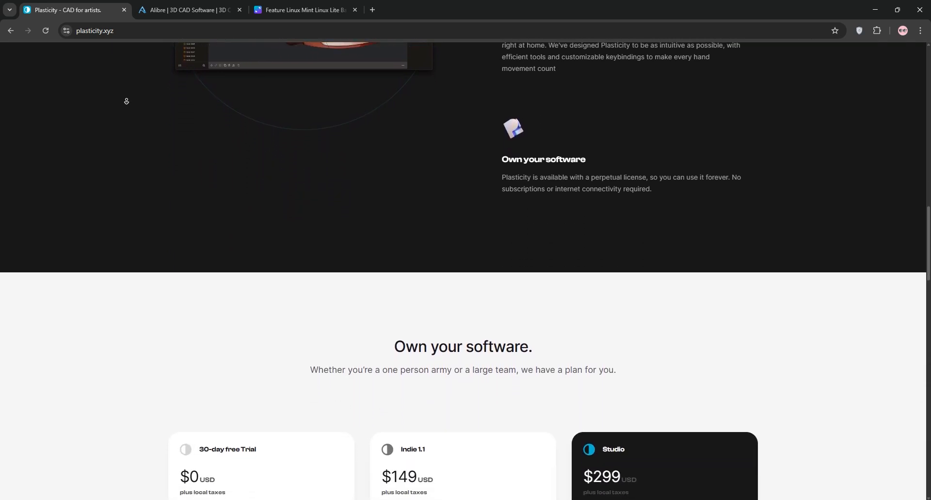
pyautogui.scroll(-3)
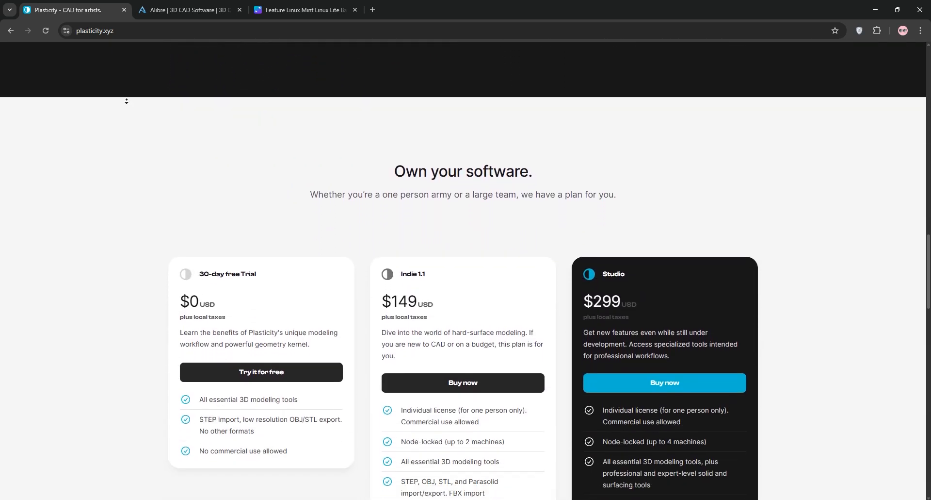
pyautogui.scroll(-3)
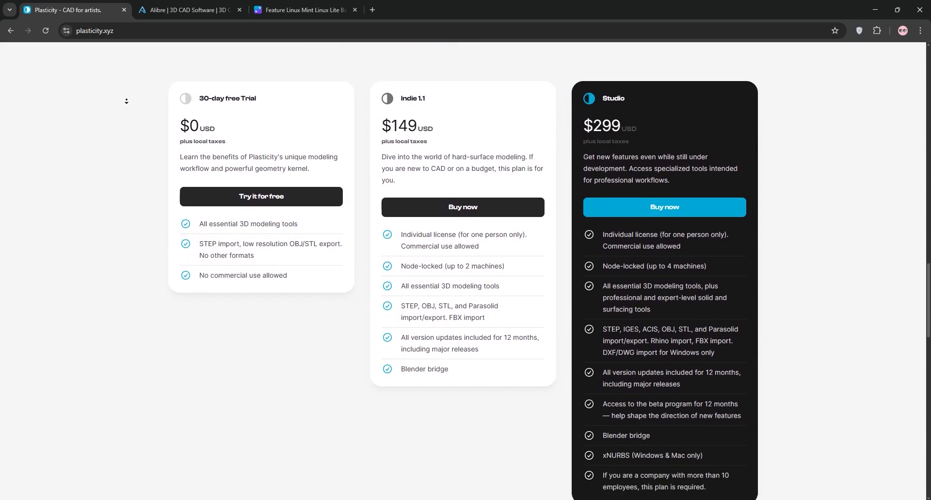
pyautogui.scroll(-3)
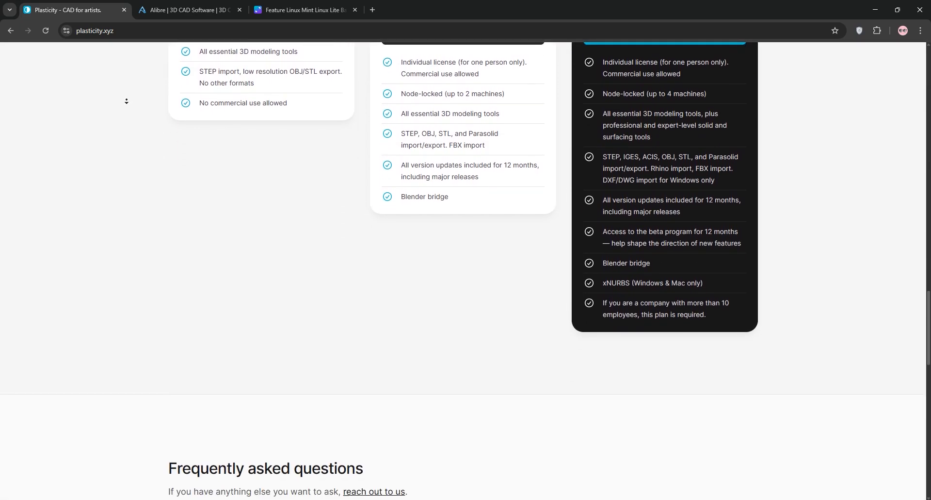
pyautogui.scroll(-3)
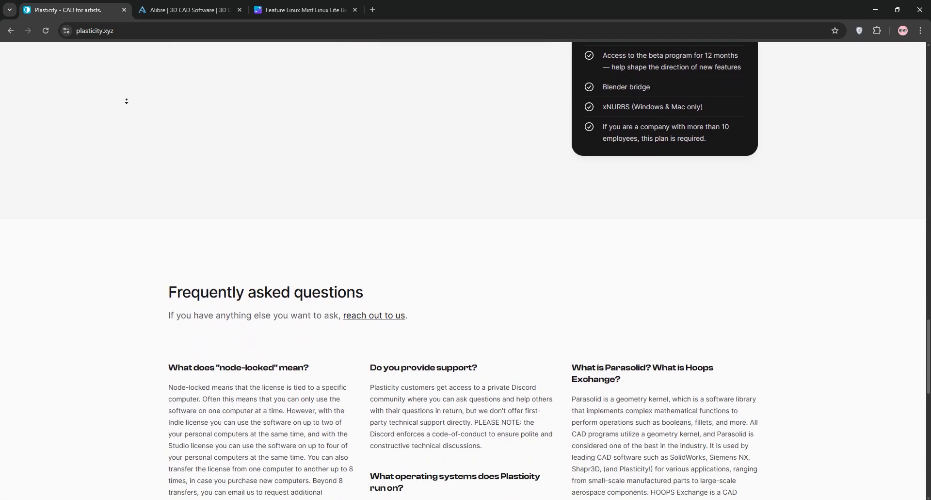
pyautogui.scroll(-3)
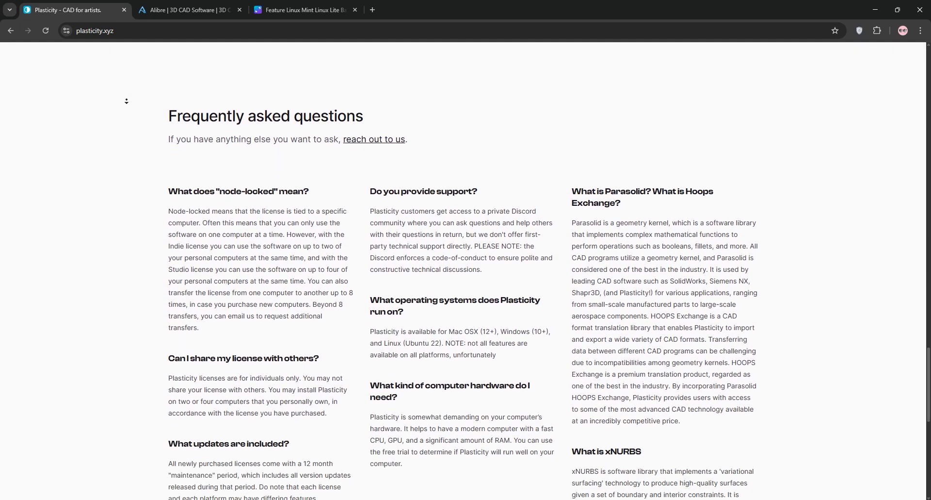
pyautogui.scroll(-3)
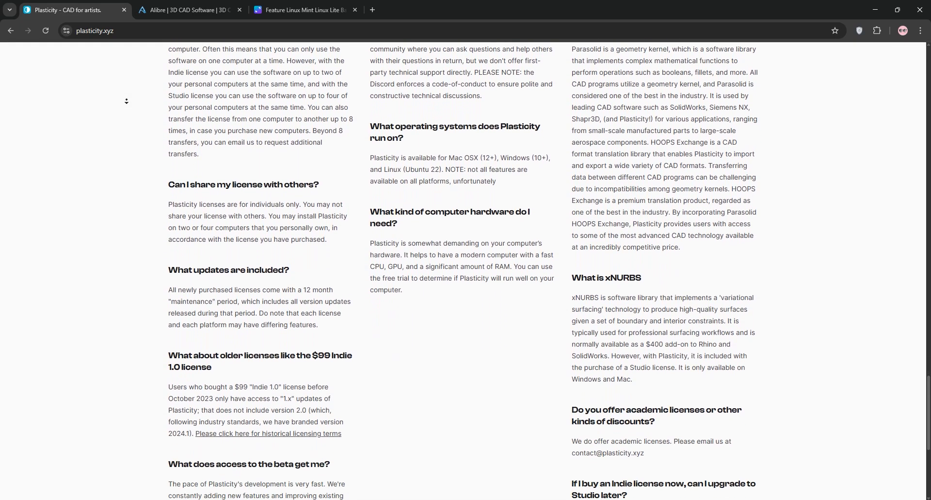
pyautogui.scroll(-3)
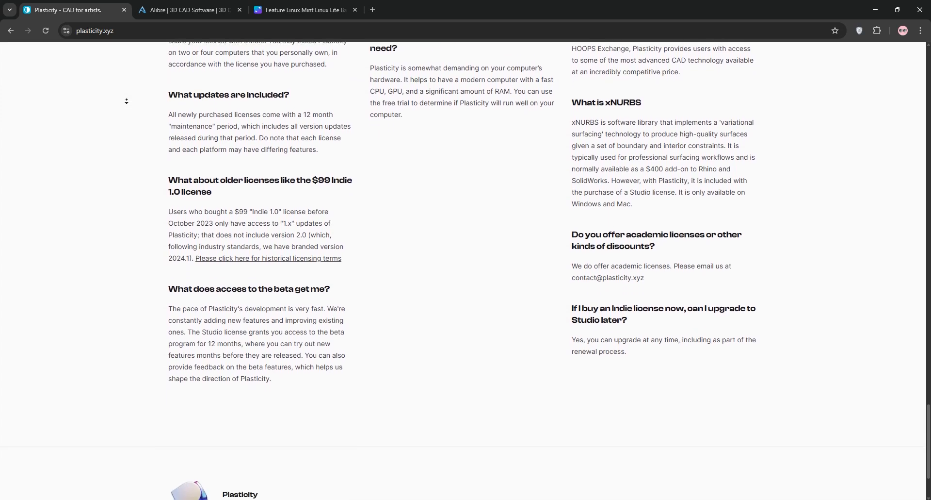
pyautogui.scroll(-3)
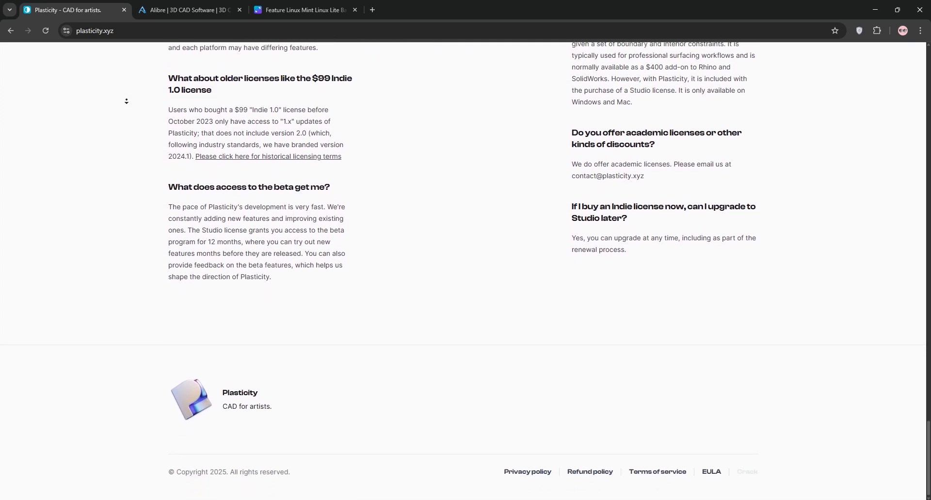
# Scroll the Alibre homepage to its footer, then show the Canva Plasticity vs Alibre Design table.
pyautogui.click(190, 9)
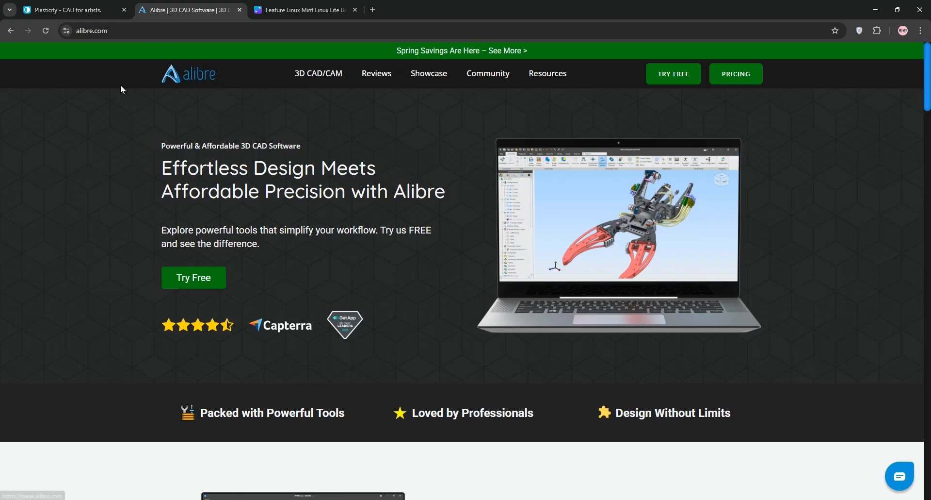
pyautogui.scroll(-3)
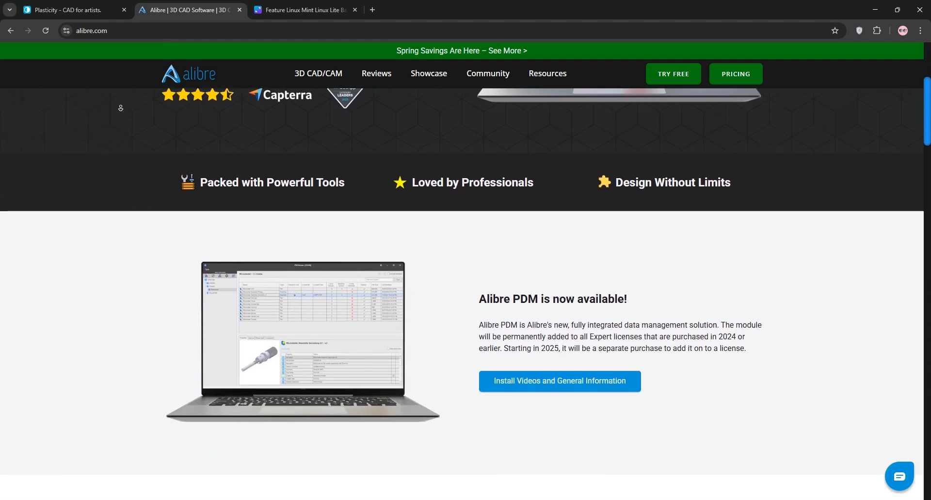
pyautogui.scroll(-3)
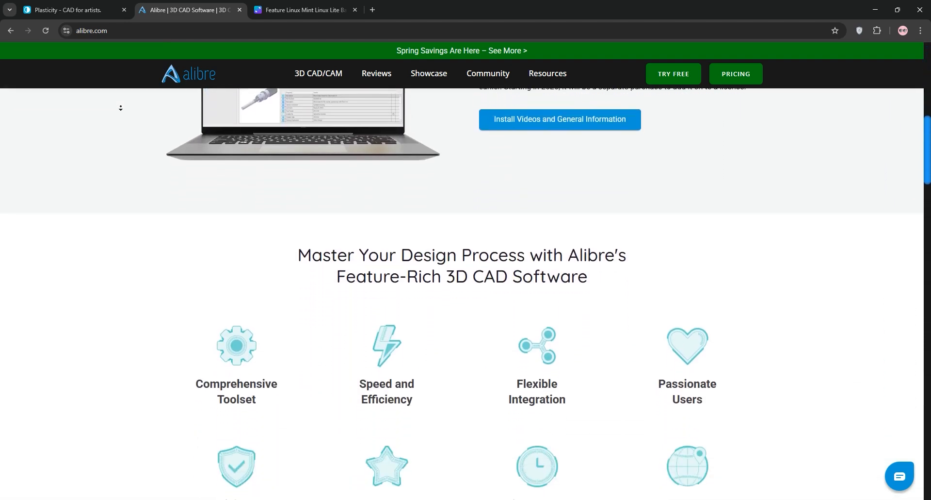
pyautogui.scroll(-3)
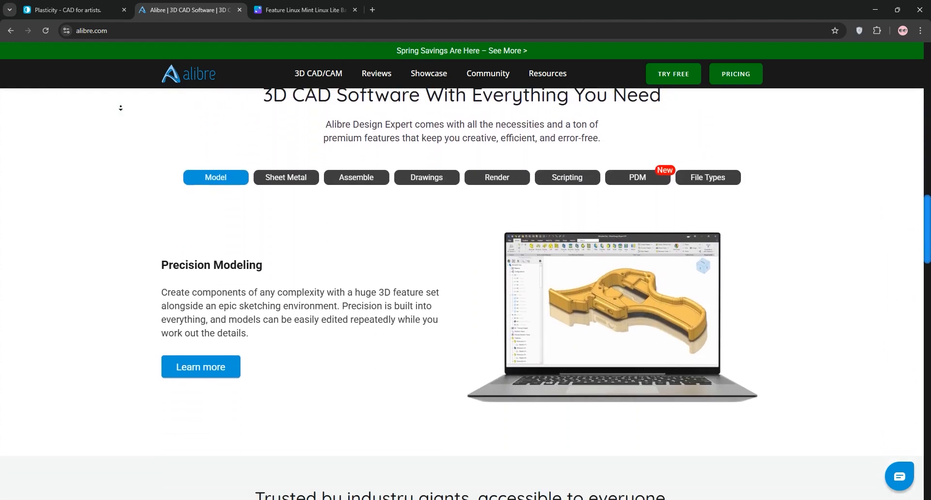
pyautogui.scroll(-3)
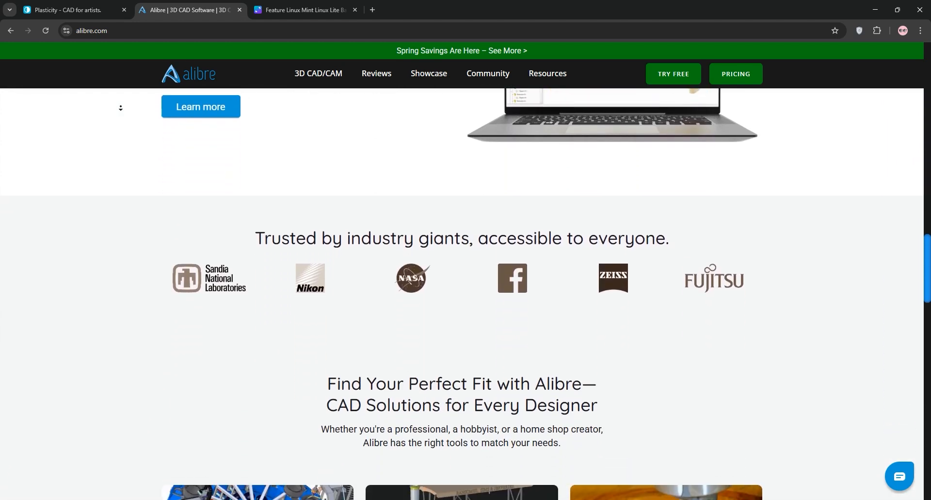
pyautogui.scroll(-3)
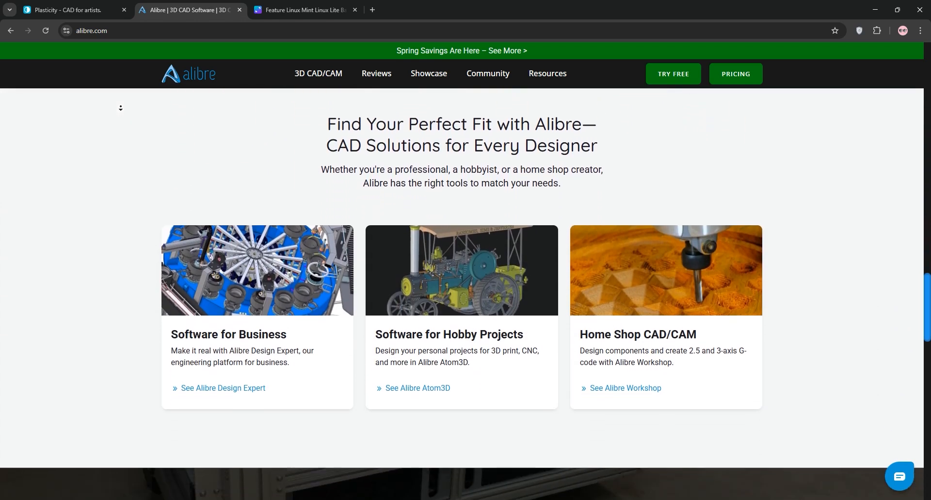
pyautogui.scroll(-3)
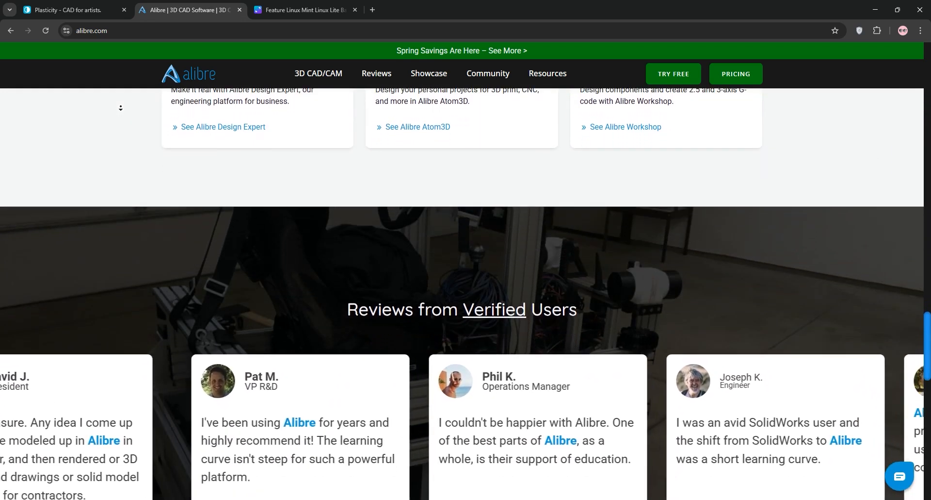
pyautogui.scroll(-3)
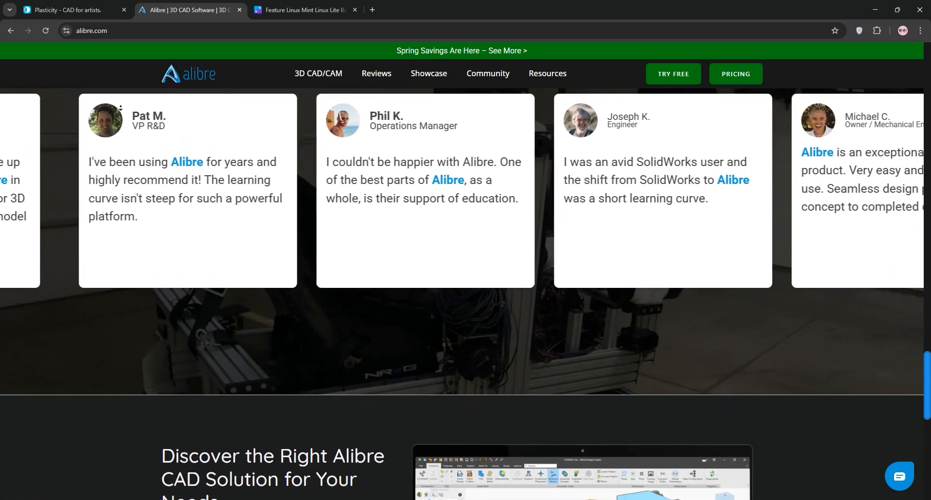
pyautogui.scroll(-3)
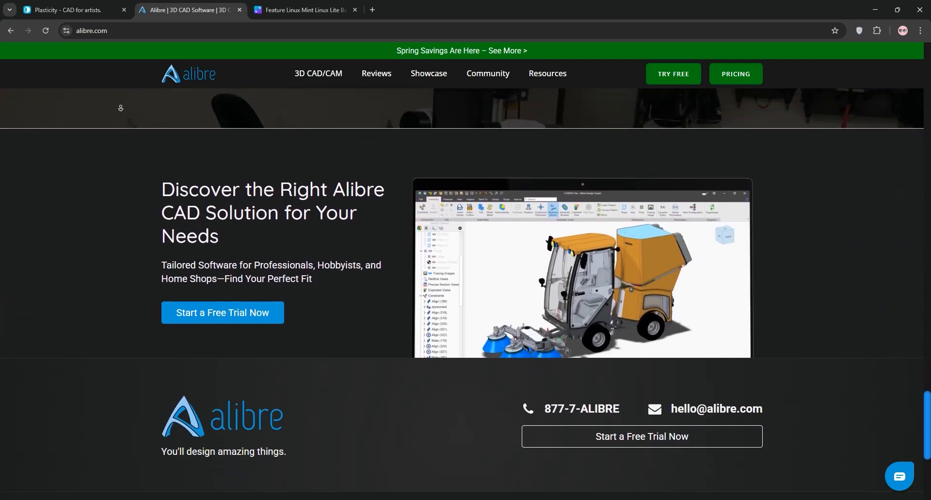
pyautogui.scroll(-3)
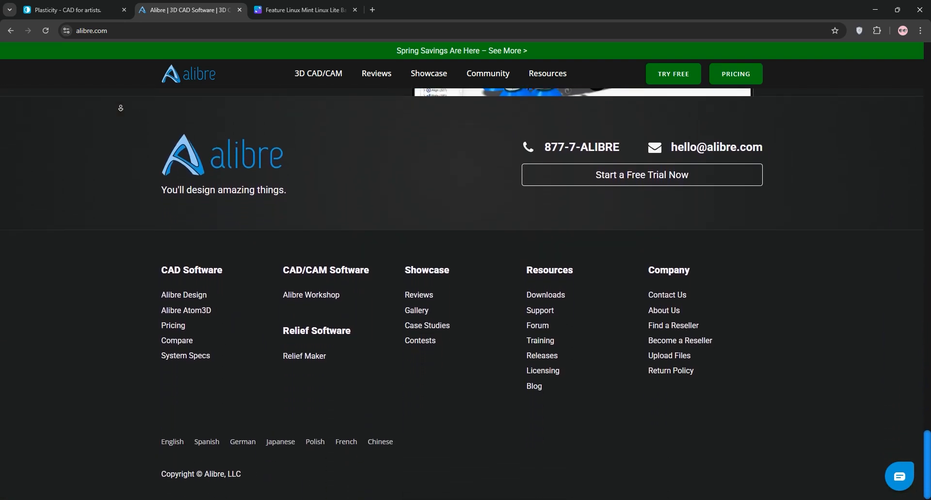
pyautogui.scroll(-3)
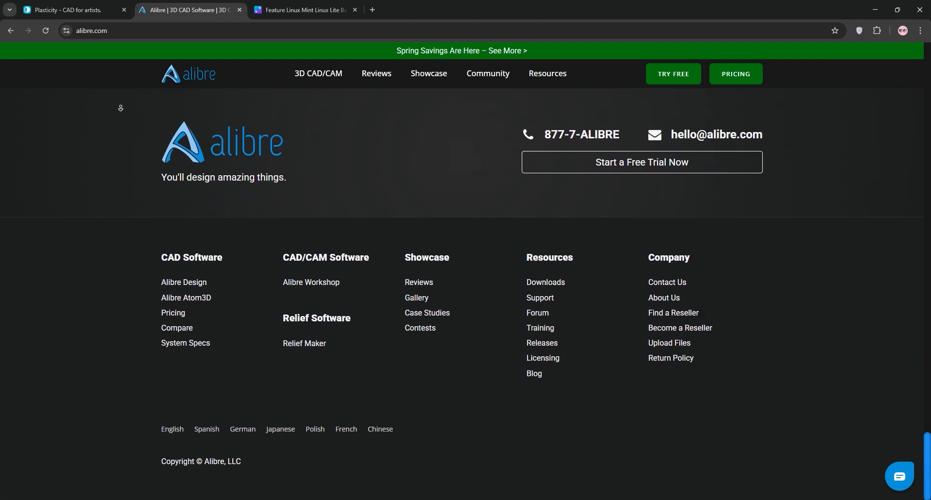
pyautogui.click(303, 9)
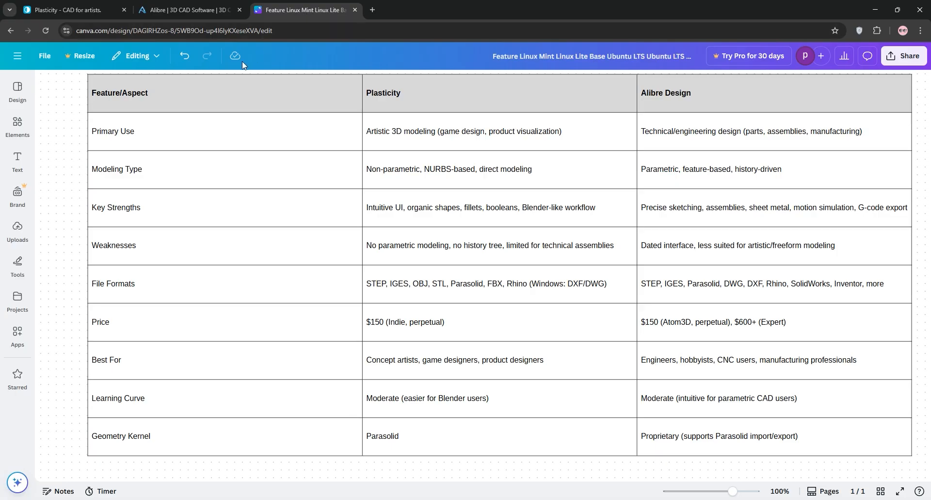